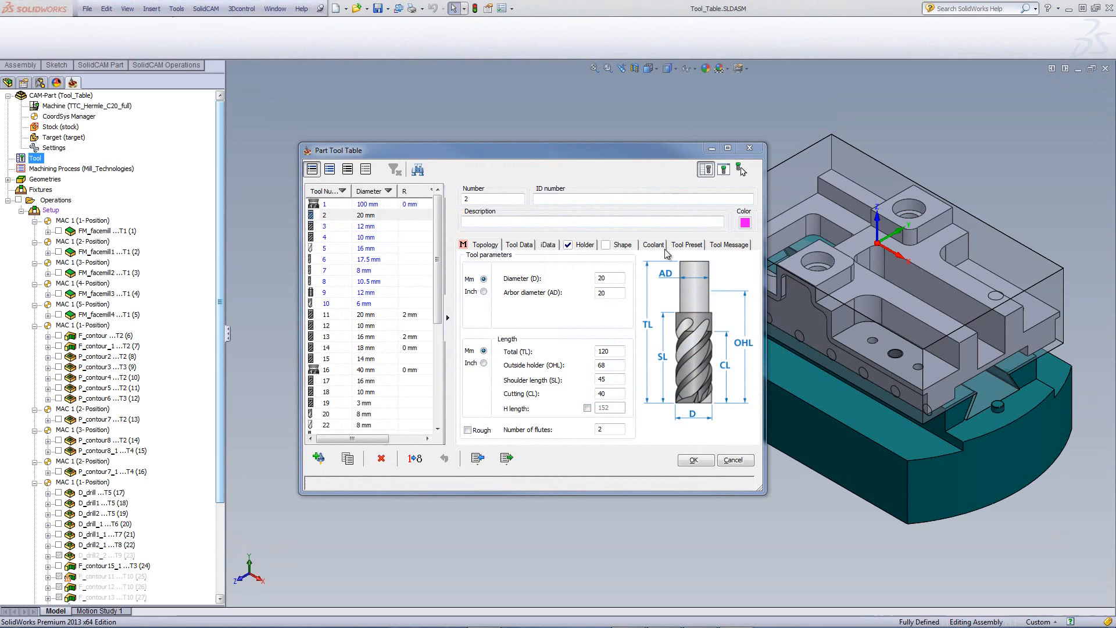
{"action": "mouse_move", "coordinate": [732, 261]}
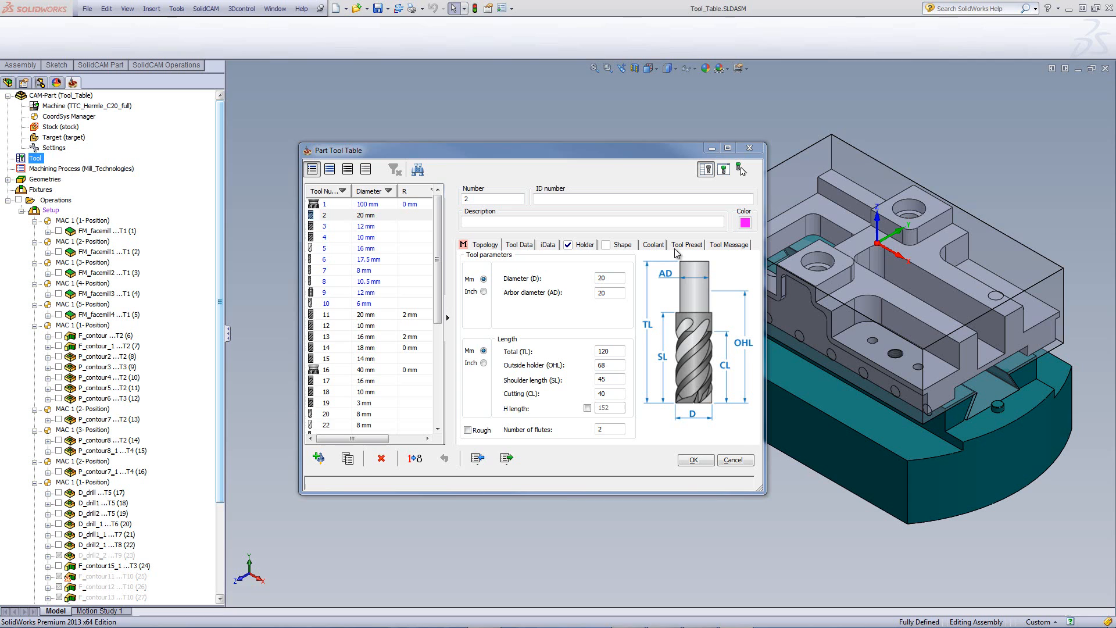
{"action": "mouse_move", "coordinate": [714, 353]}
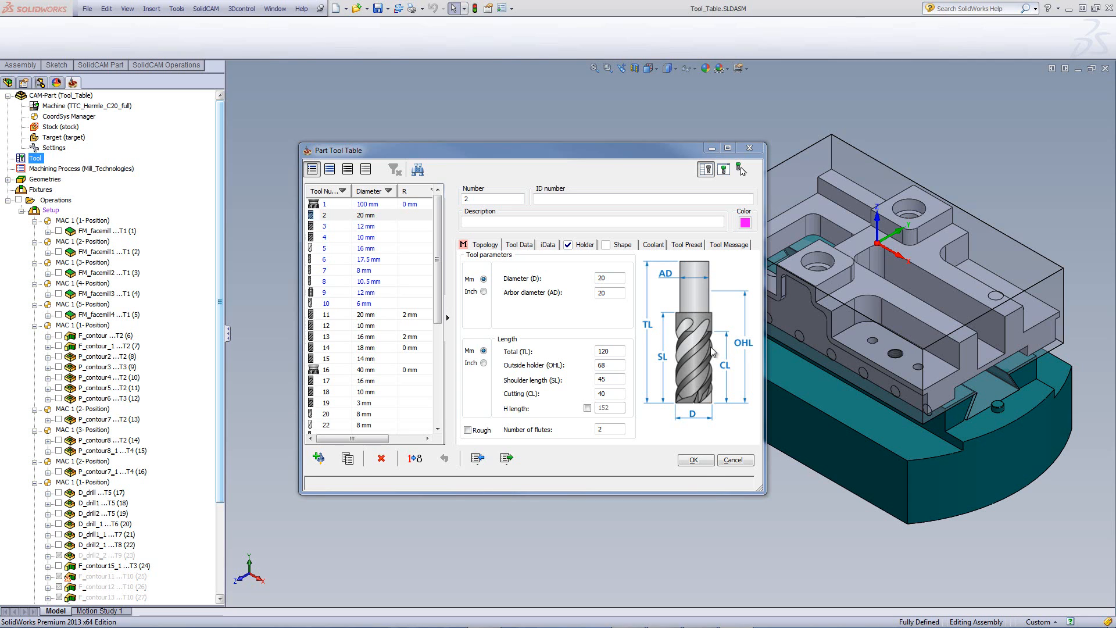
Close the Part Tool Table and show the TTC_Hermle_C20_full machine definition's Options list
{"action": "left_click", "coordinate": [694, 460]}
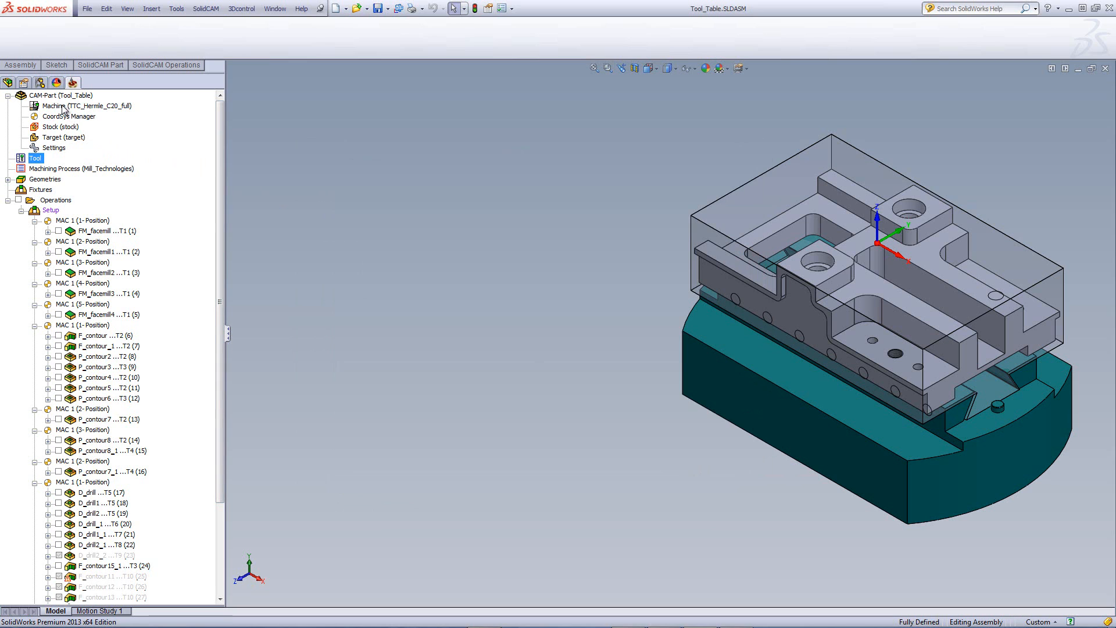
{"action": "double_click", "coordinate": [86, 106]}
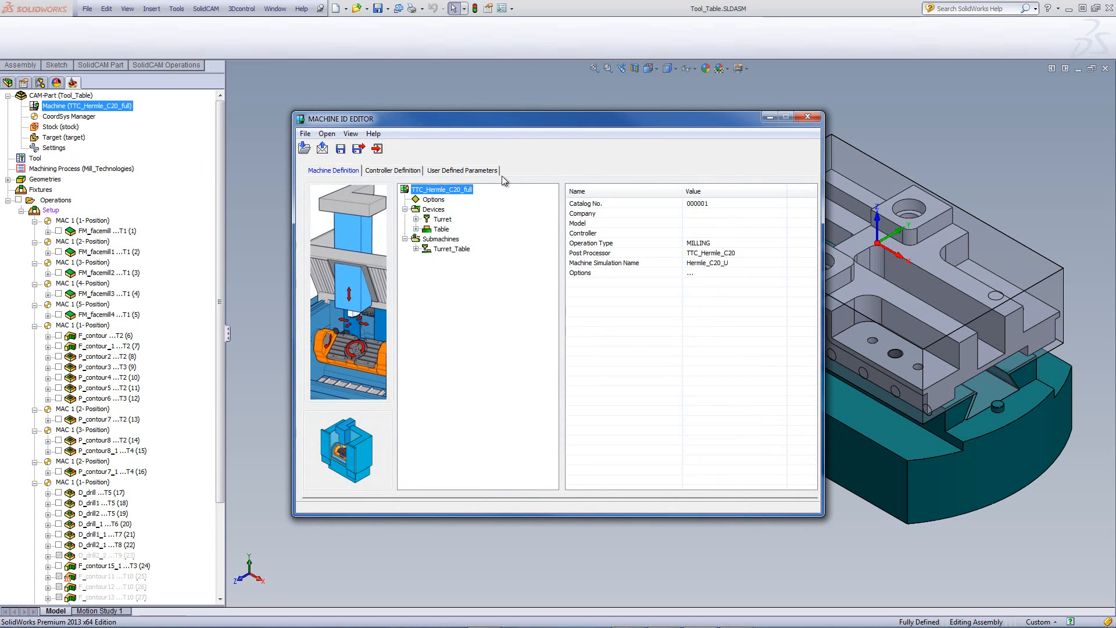
{"action": "left_click", "coordinate": [433, 199]}
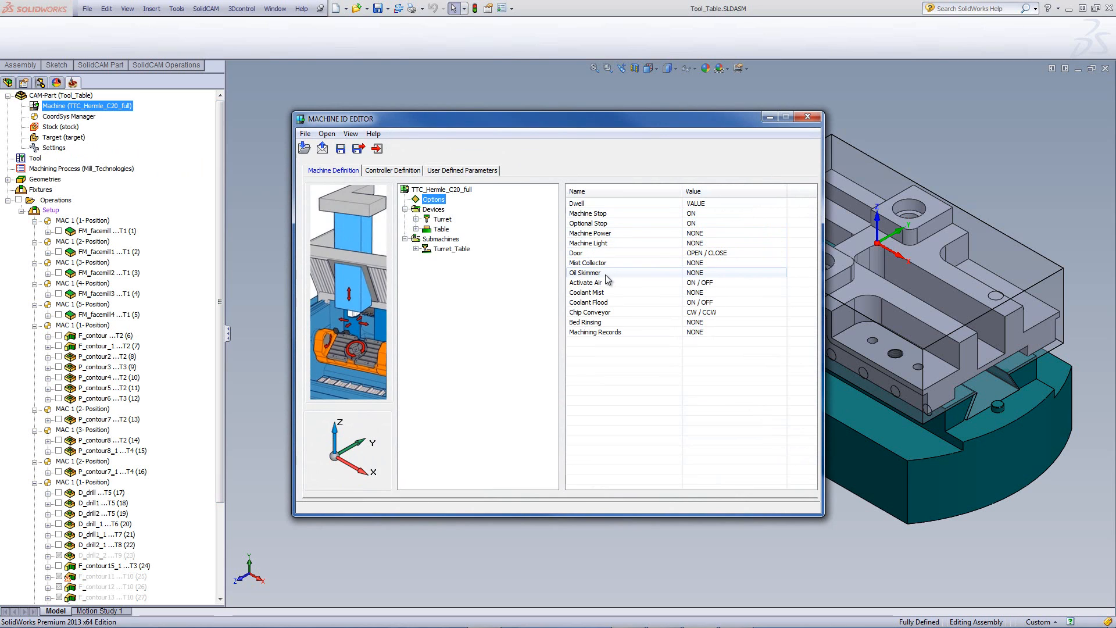
{"action": "mouse_move", "coordinate": [608, 256]}
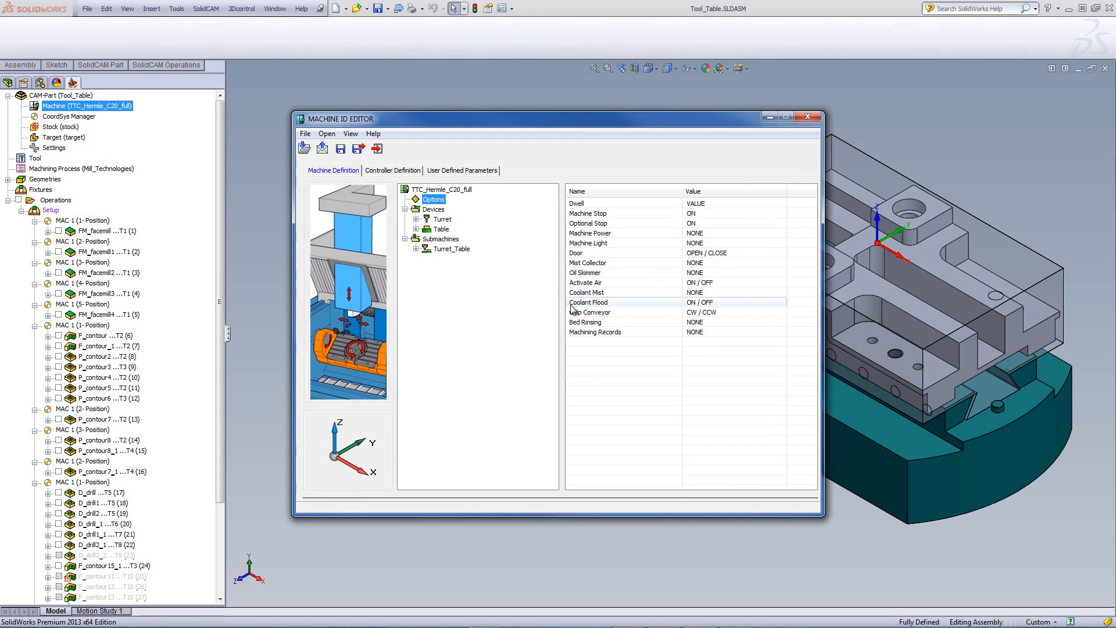
{"action": "mouse_move", "coordinate": [720, 310]}
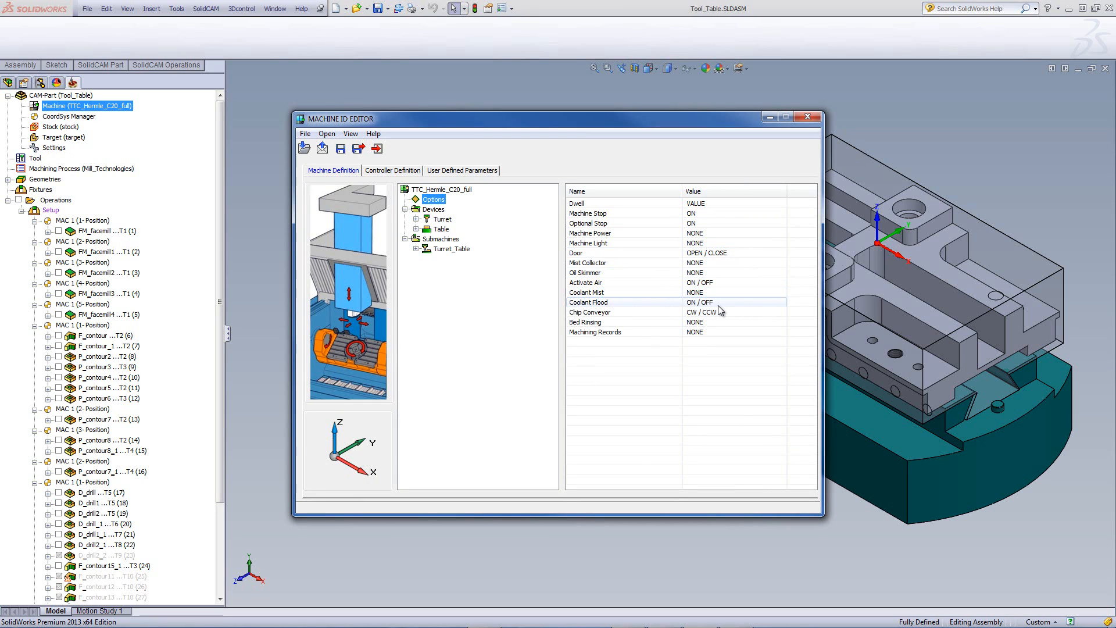
{"action": "mouse_move", "coordinate": [689, 301]}
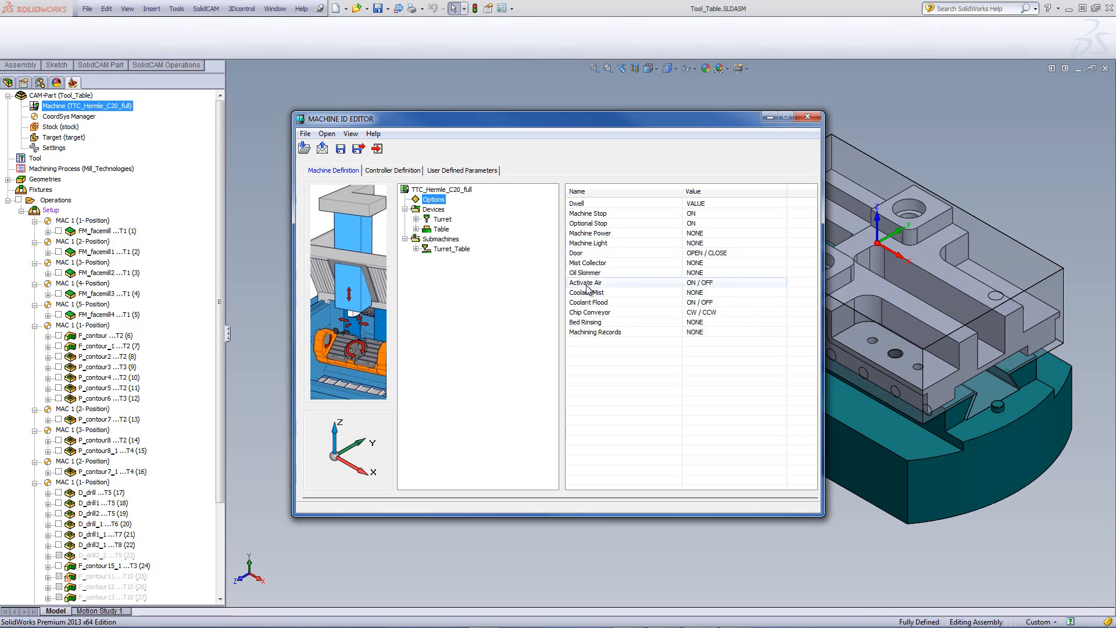
{"action": "mouse_move", "coordinate": [703, 290]}
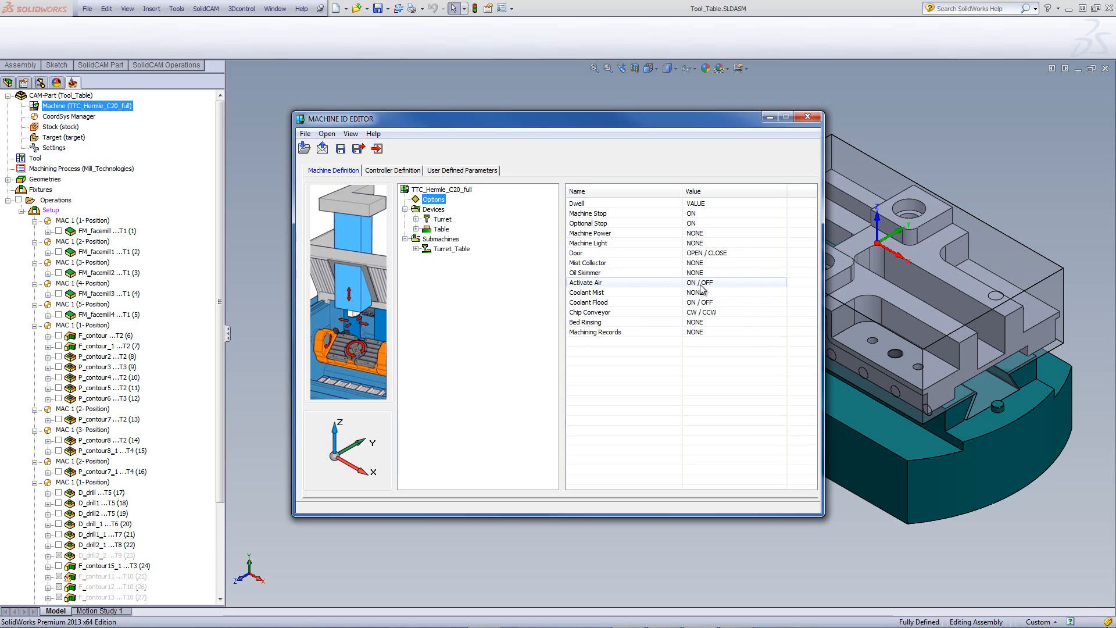
{"action": "mouse_move", "coordinate": [727, 289]}
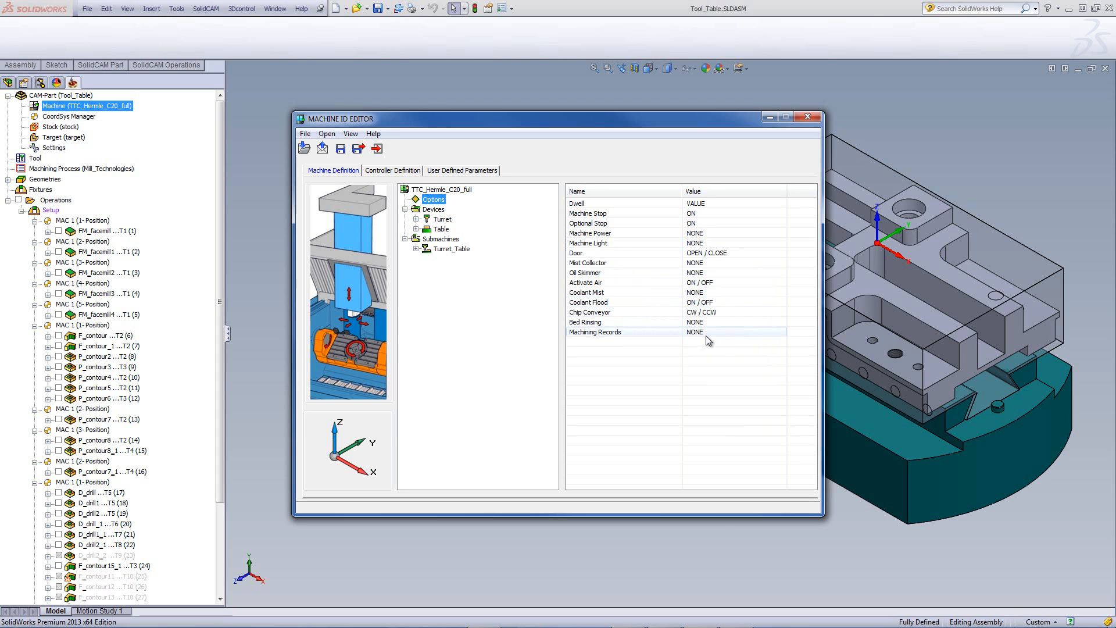
{"action": "mouse_move", "coordinate": [706, 336]}
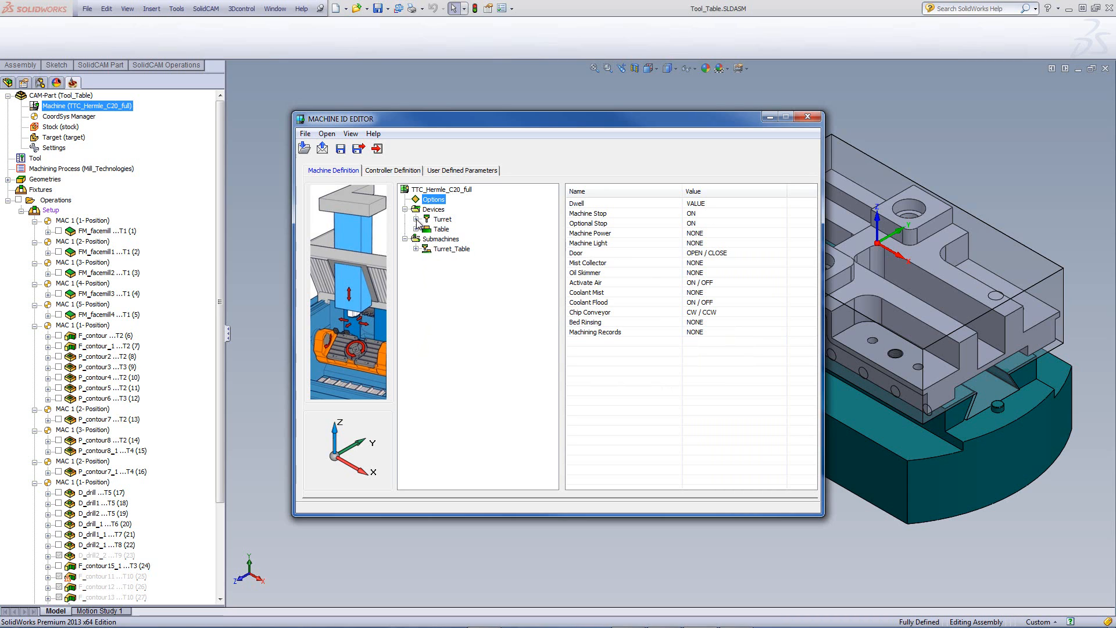
Show the Turret device's options with its tool measure and breakage settings
{"action": "left_click", "coordinate": [418, 219]}
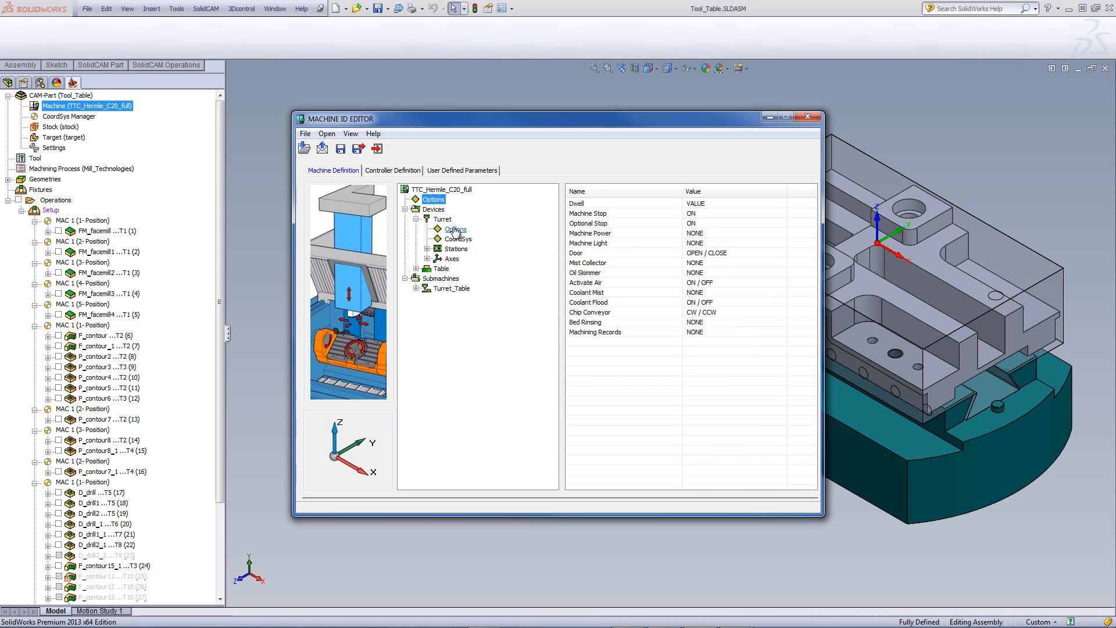
{"action": "left_click", "coordinate": [455, 229]}
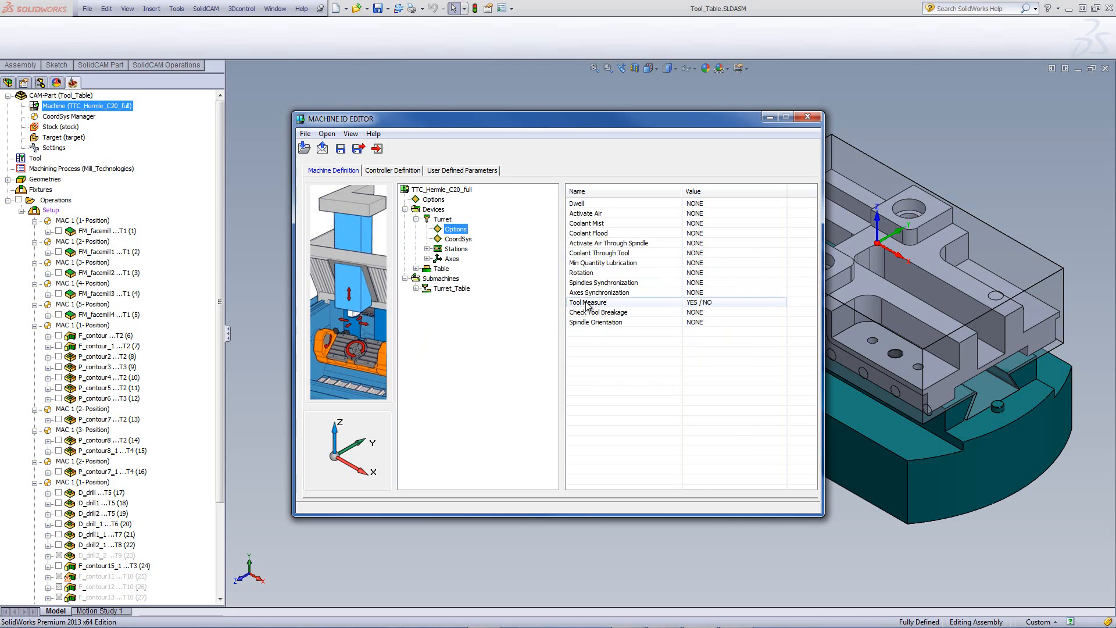
{"action": "mouse_move", "coordinate": [605, 308]}
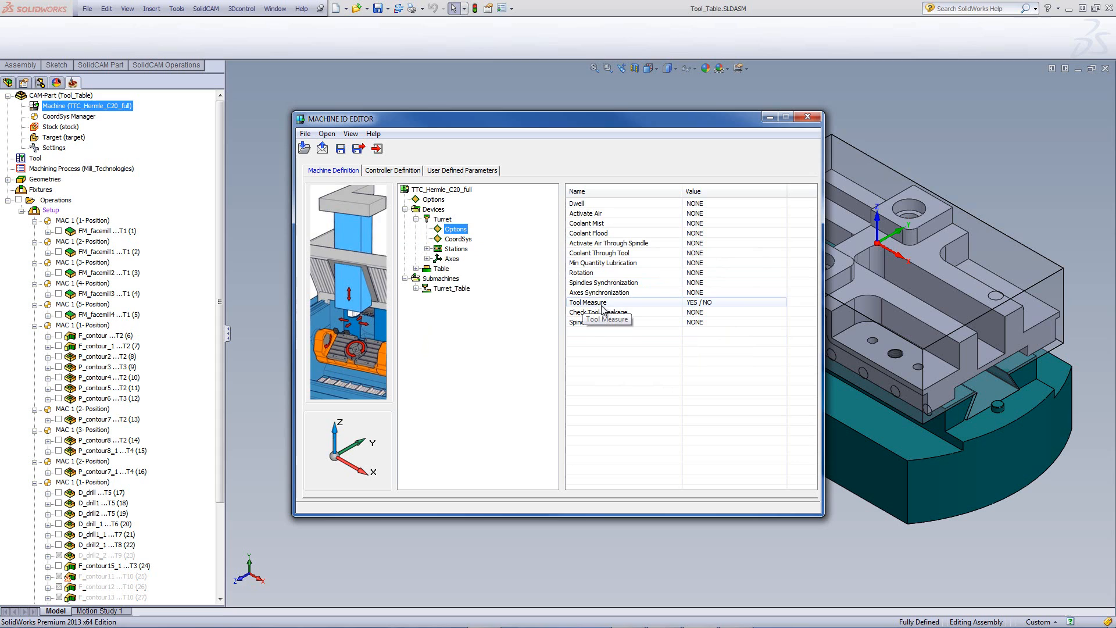
{"action": "mouse_move", "coordinate": [708, 309]}
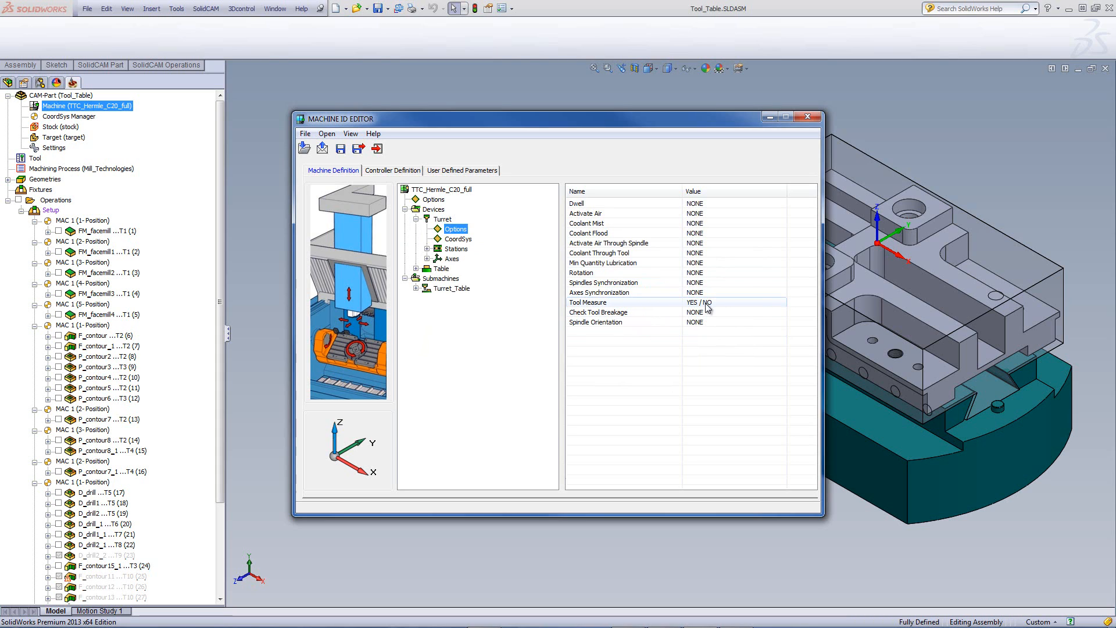
{"action": "mouse_move", "coordinate": [725, 307]}
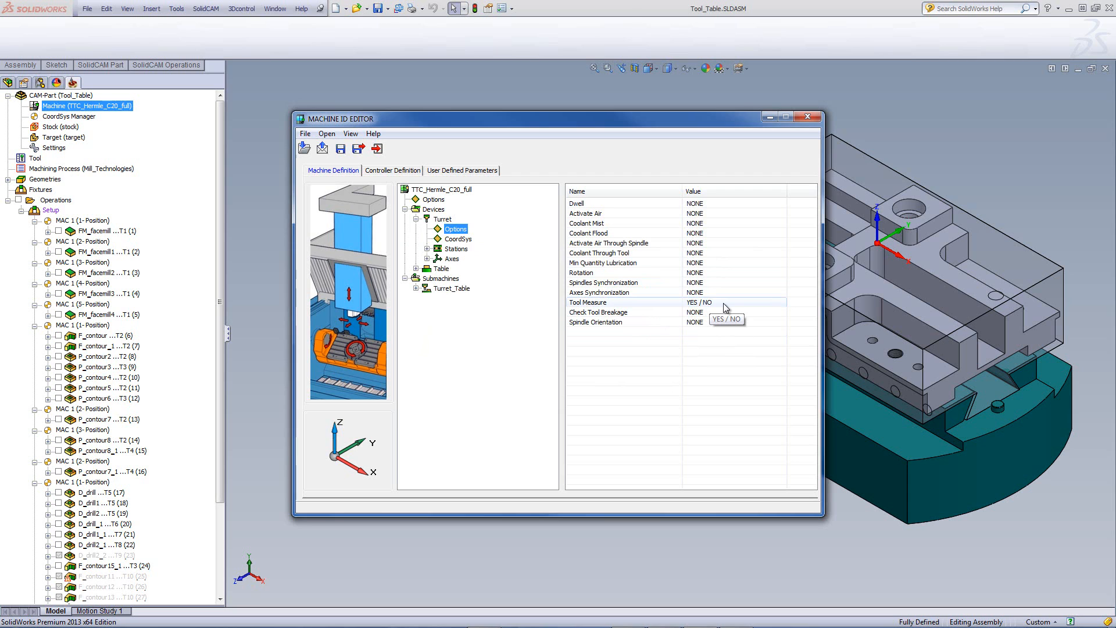
{"action": "mouse_move", "coordinate": [724, 307]}
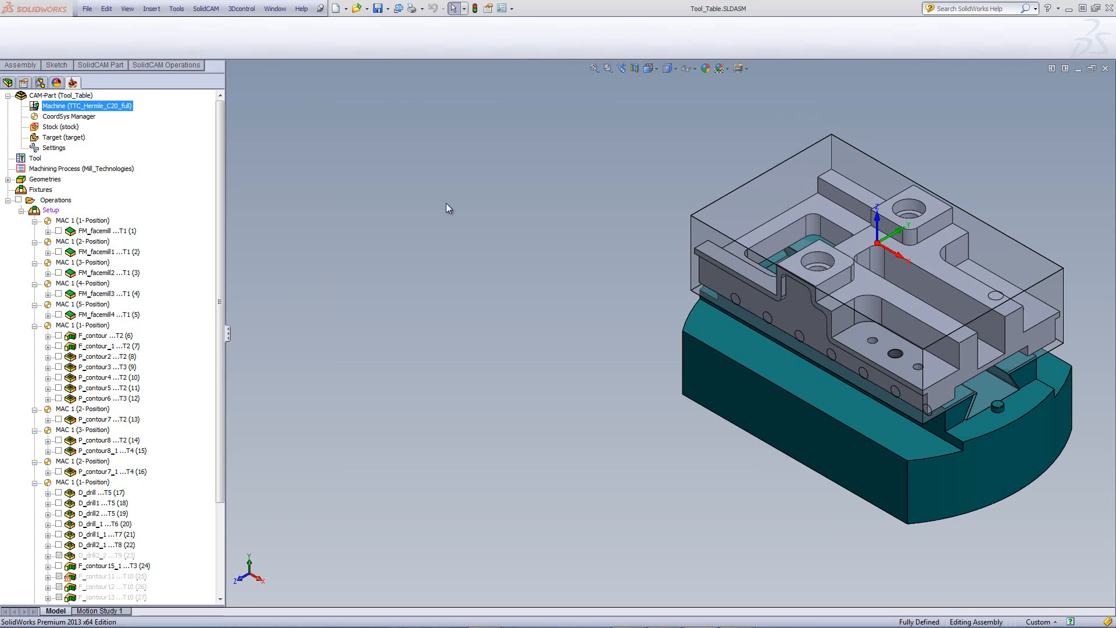
{"action": "mouse_move", "coordinate": [350, 282]}
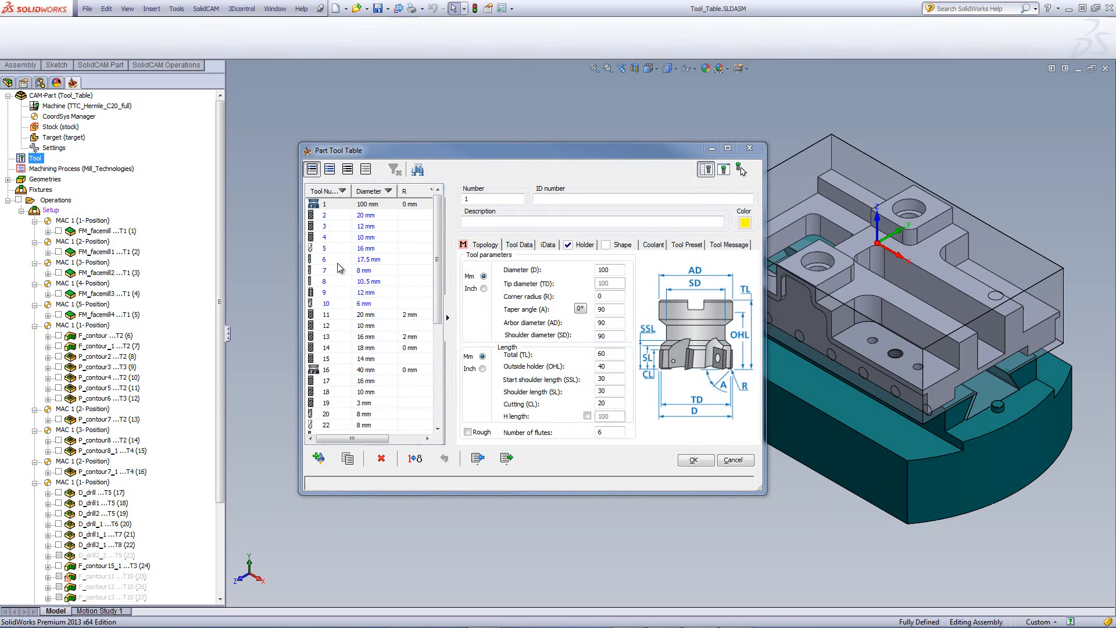
Select tool 2, the 20 mm end mill, in the Part Tool Table
{"action": "left_click", "coordinate": [365, 214]}
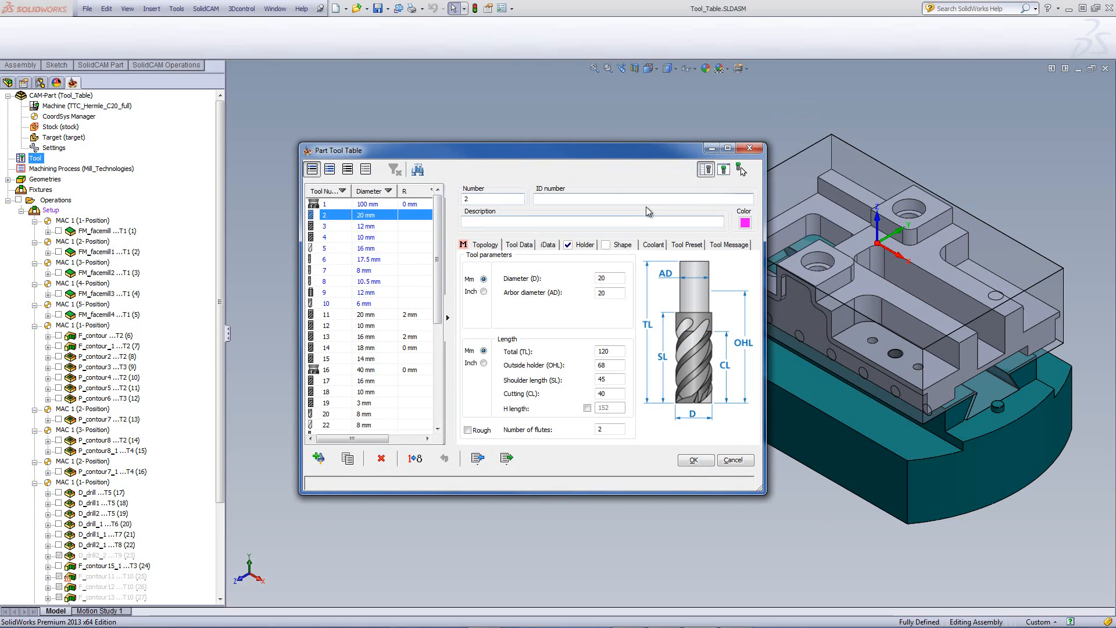
Set tool 2's machine coolant to Active air and move to its Tool Preset settings
{"action": "left_click", "coordinate": [653, 245]}
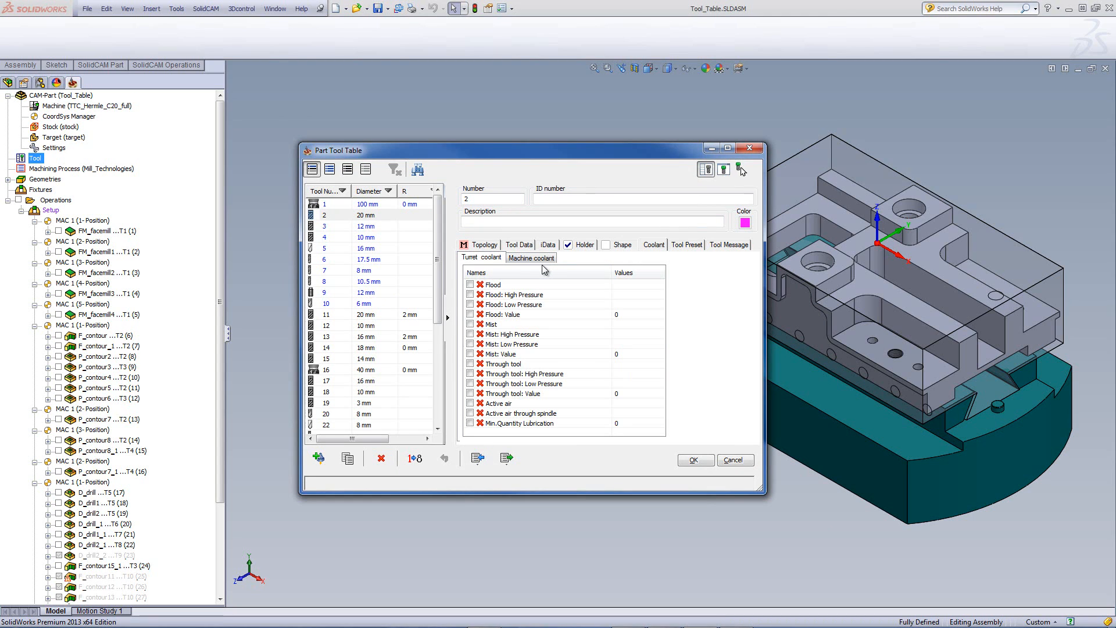
{"action": "mouse_move", "coordinate": [458, 270]}
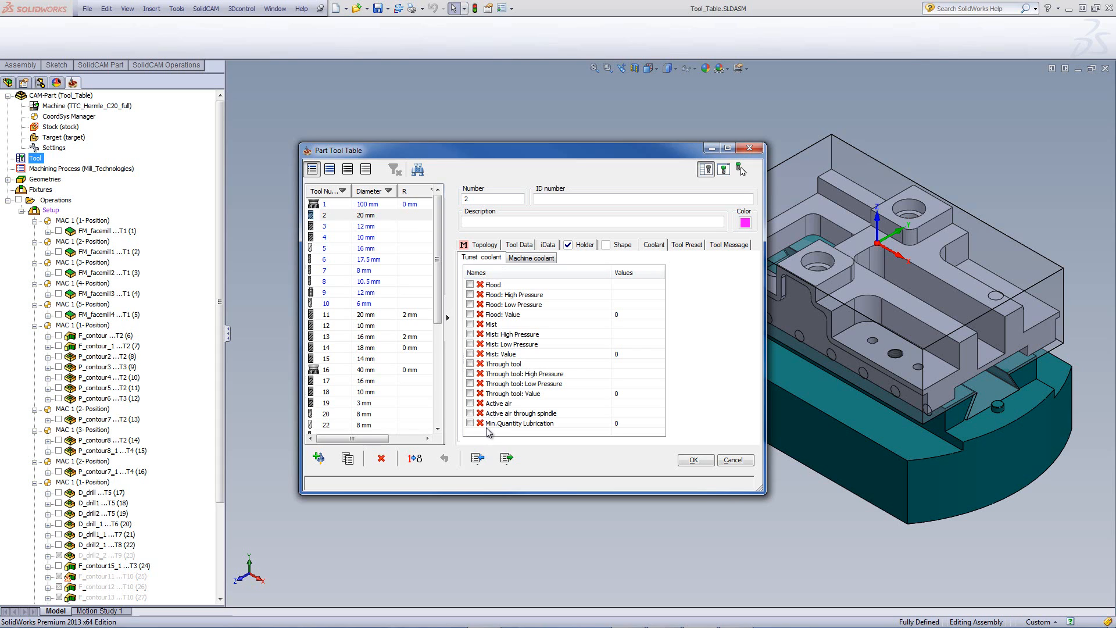
{"action": "mouse_move", "coordinate": [520, 301]}
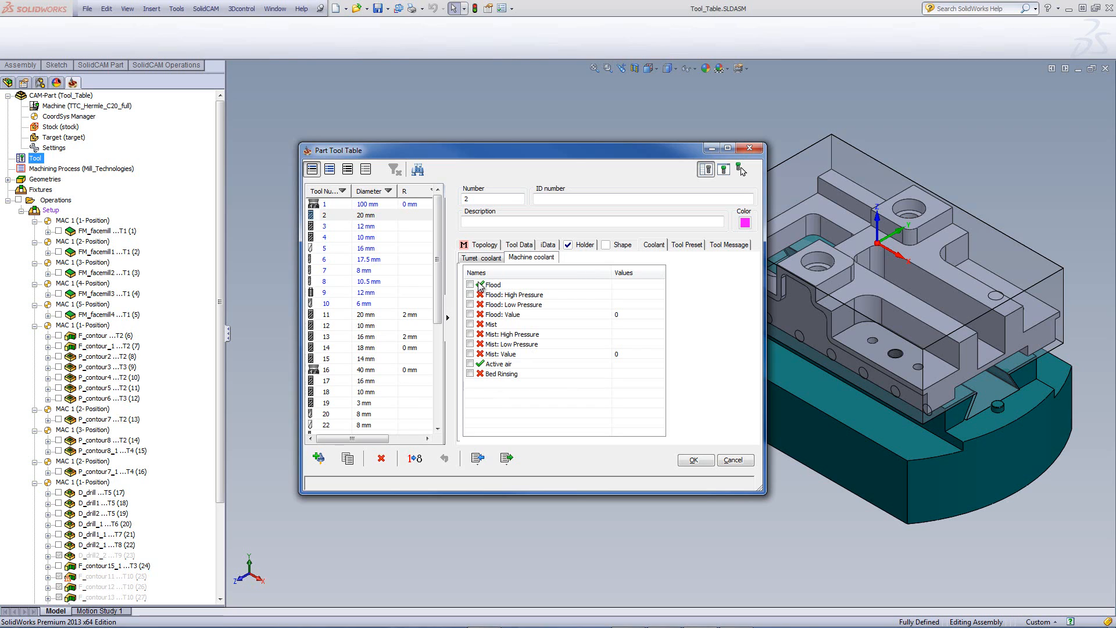
{"action": "left_click", "coordinate": [471, 285]}
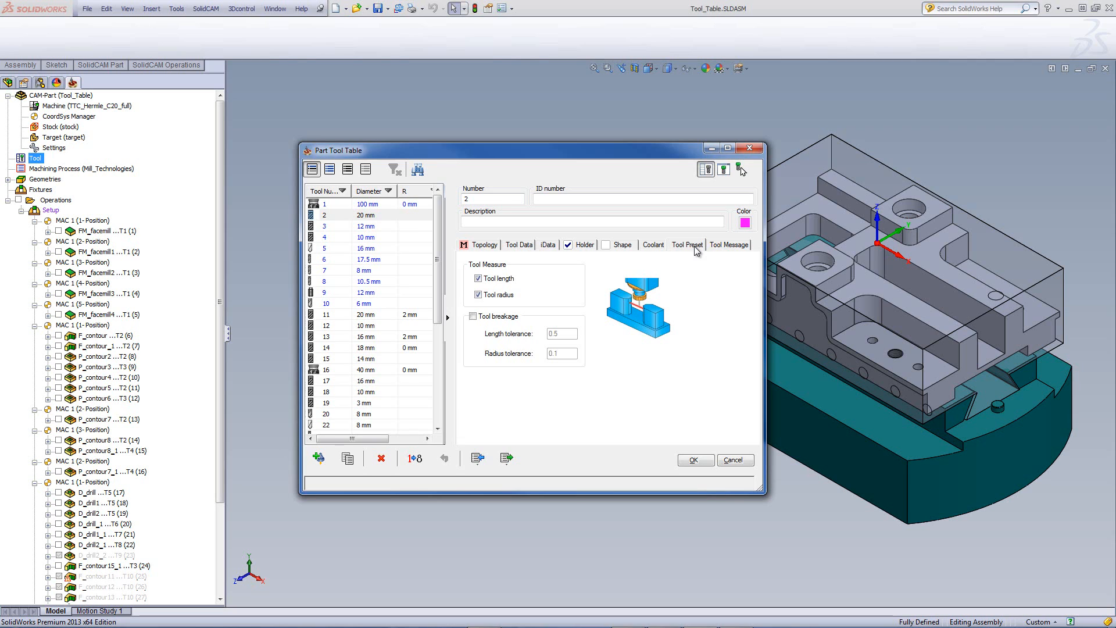
{"action": "mouse_move", "coordinate": [688, 288]}
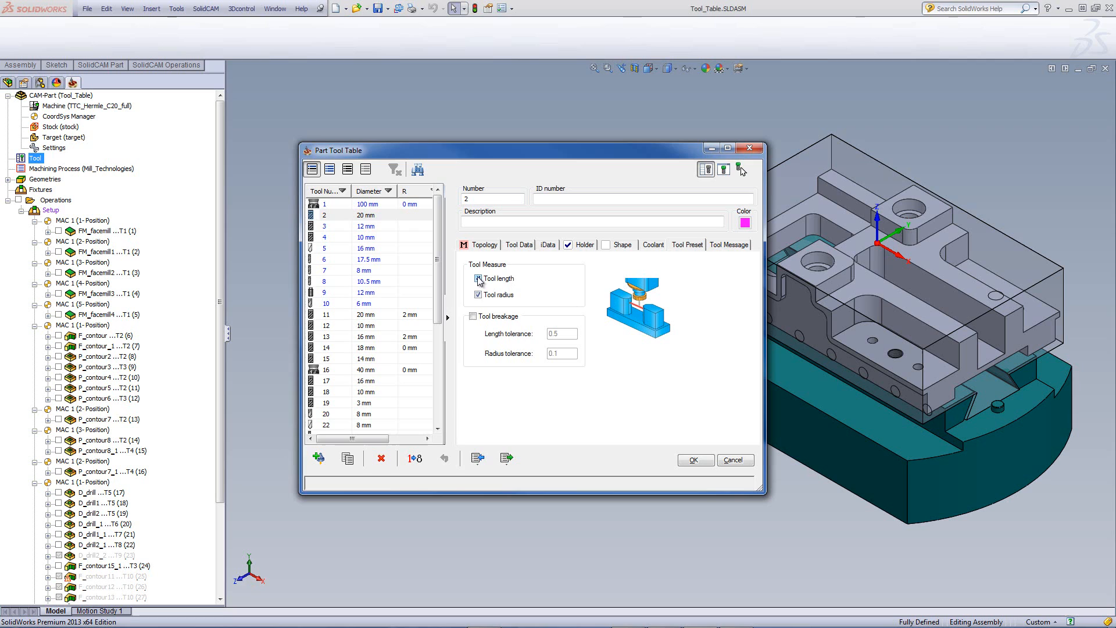
Enable tool breakage checking for tool 2, keeping length and radius measurement on
{"action": "left_click", "coordinate": [478, 279]}
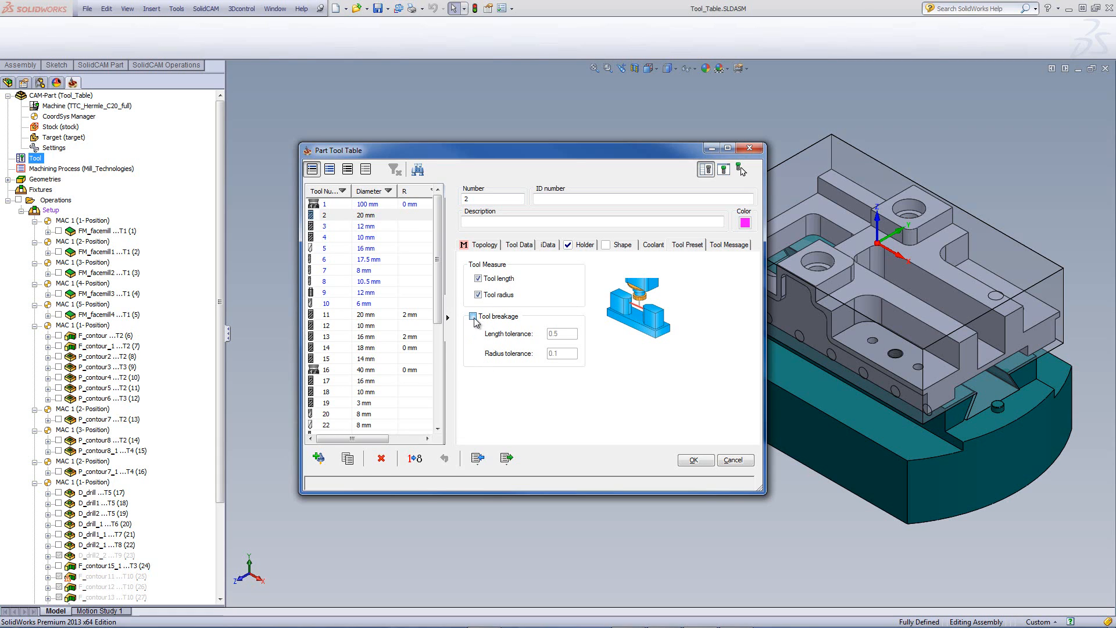
{"action": "left_click", "coordinate": [474, 317]}
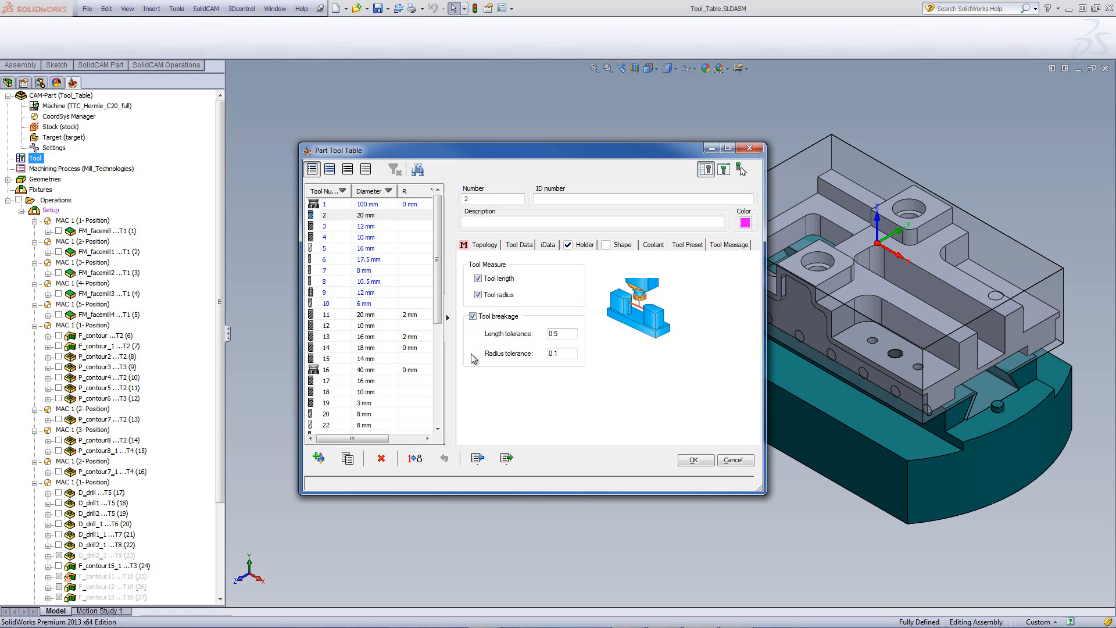
{"action": "mouse_move", "coordinate": [501, 356]}
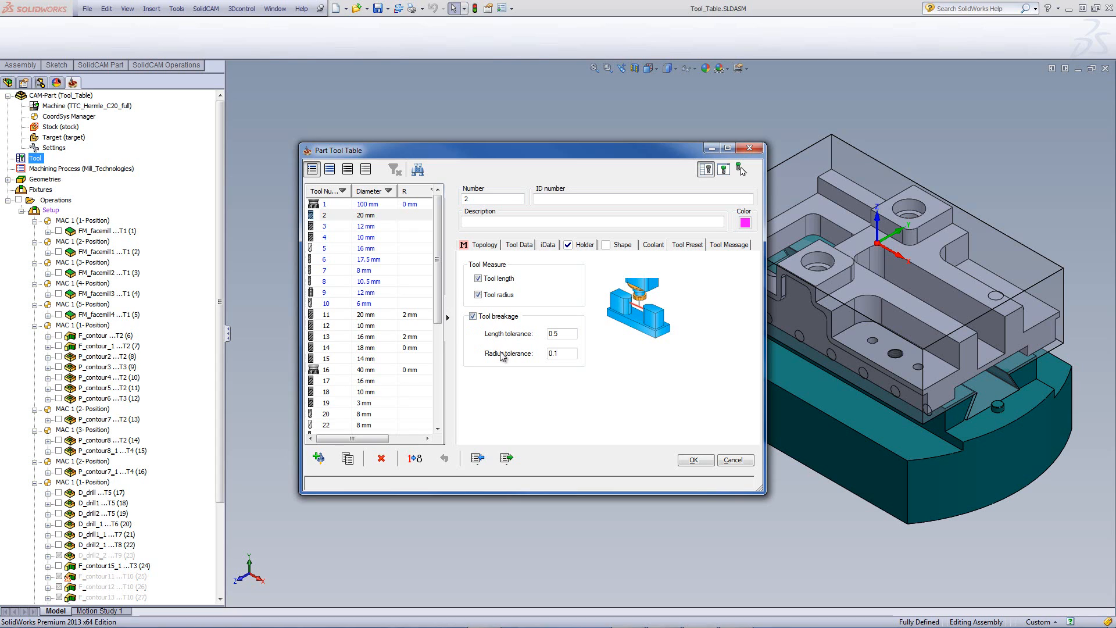
{"action": "mouse_move", "coordinate": [534, 348]}
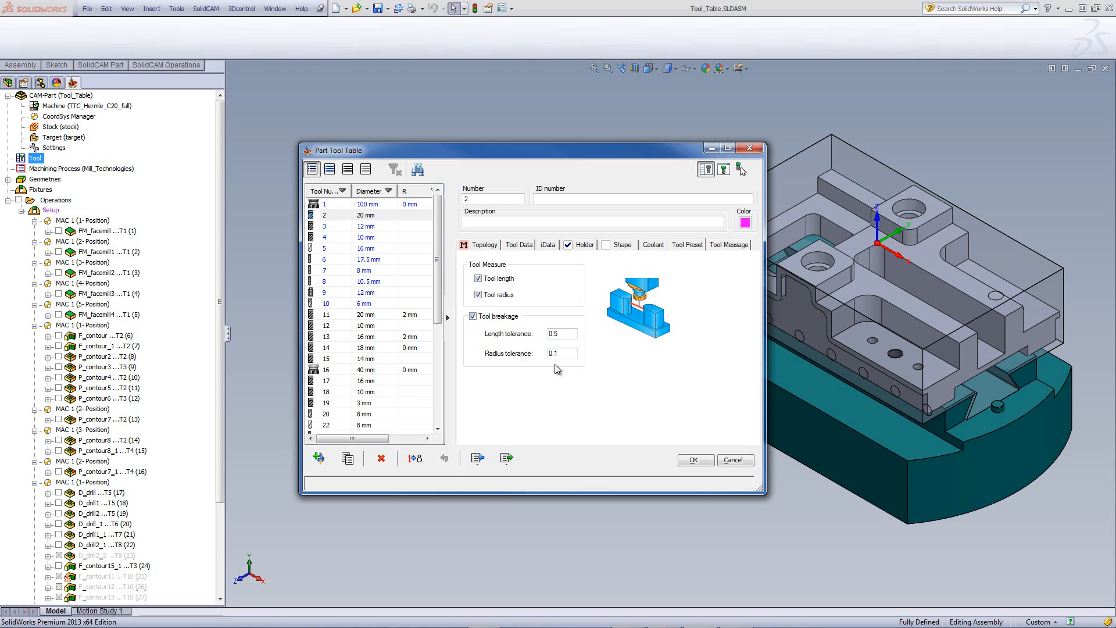
{"action": "mouse_move", "coordinate": [715, 327]}
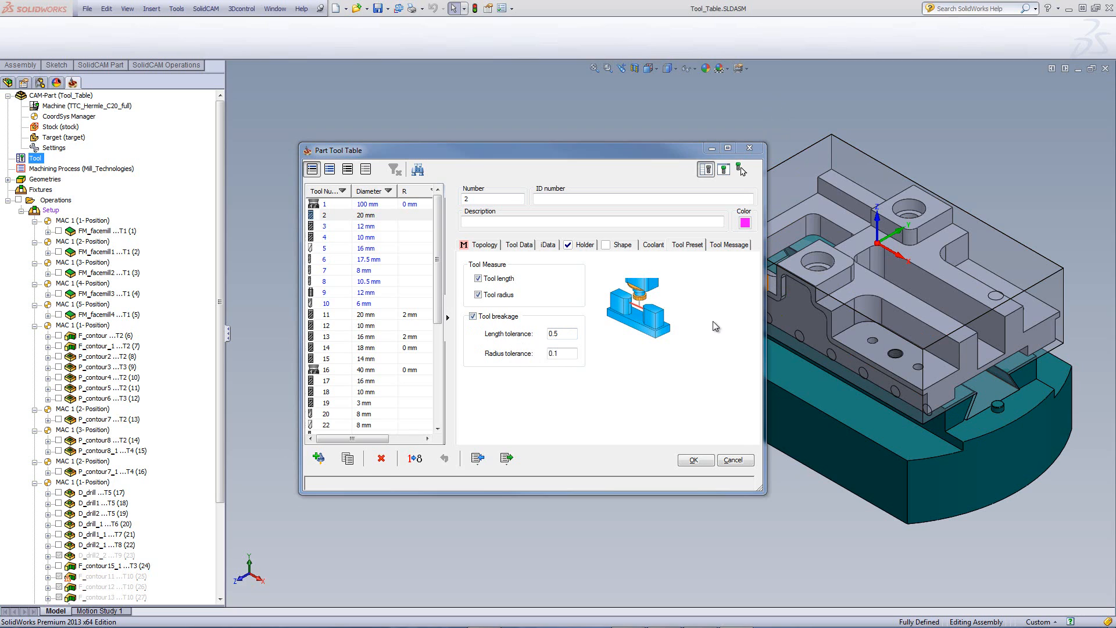
{"action": "mouse_move", "coordinate": [726, 247]}
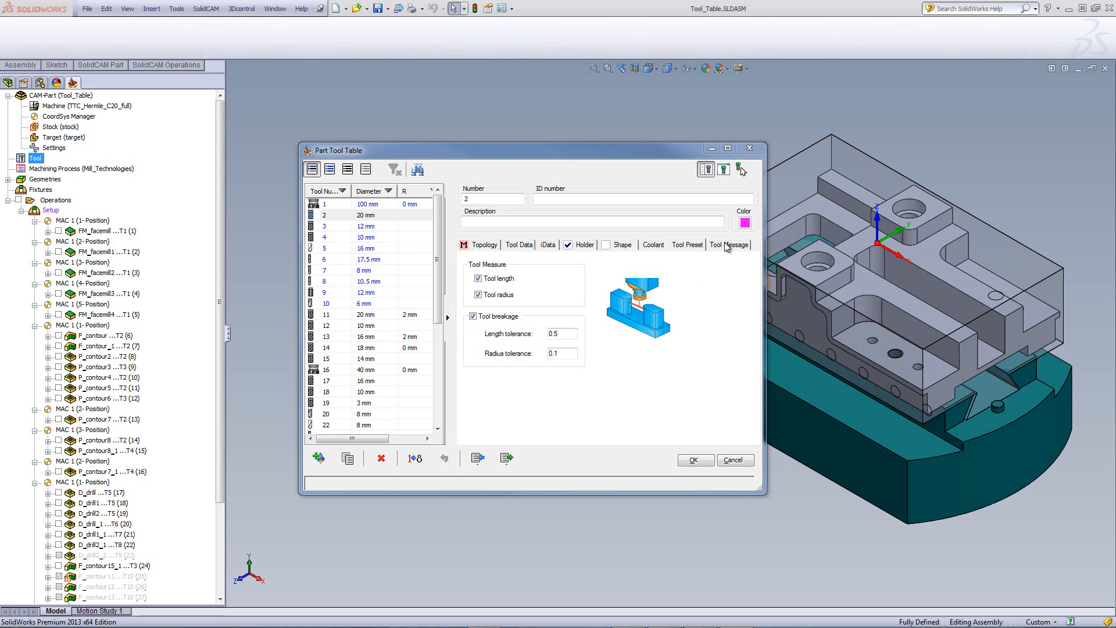
Enter 'tool air coolant' as tool 2's Message 1
{"action": "left_click", "coordinate": [729, 244]}
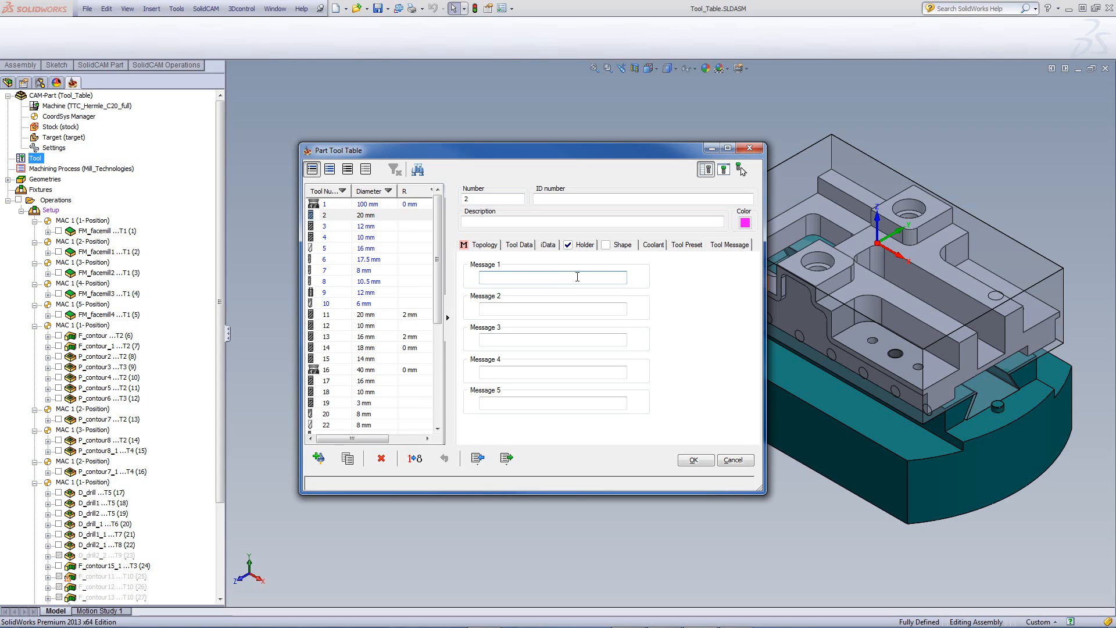
{"action": "left_click", "coordinate": [554, 277]}
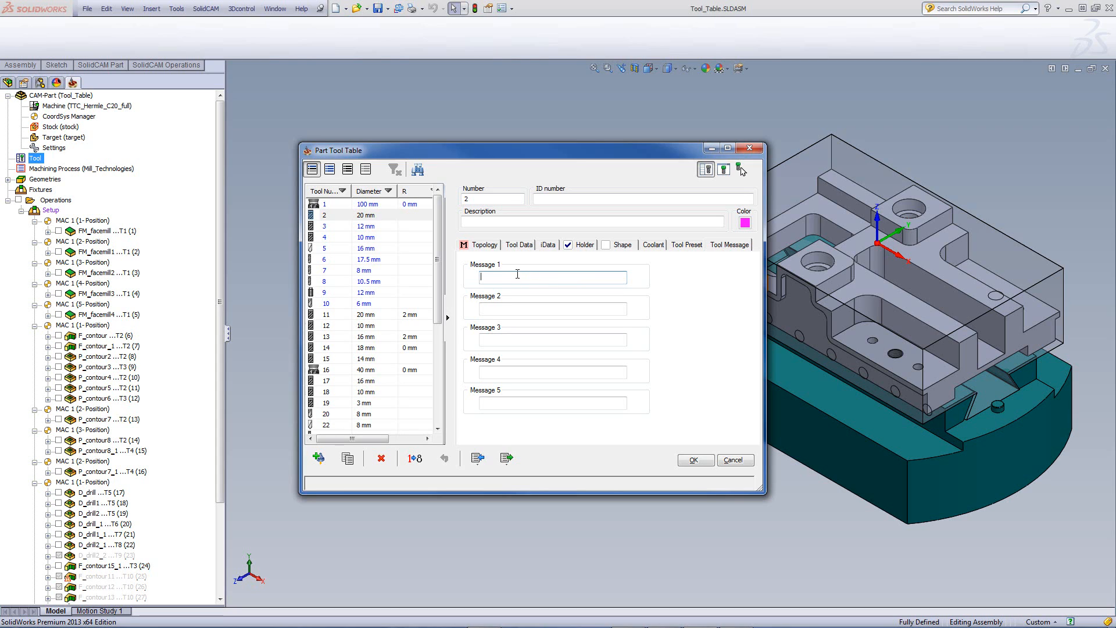
{"action": "type", "text": "tool air coolant"}
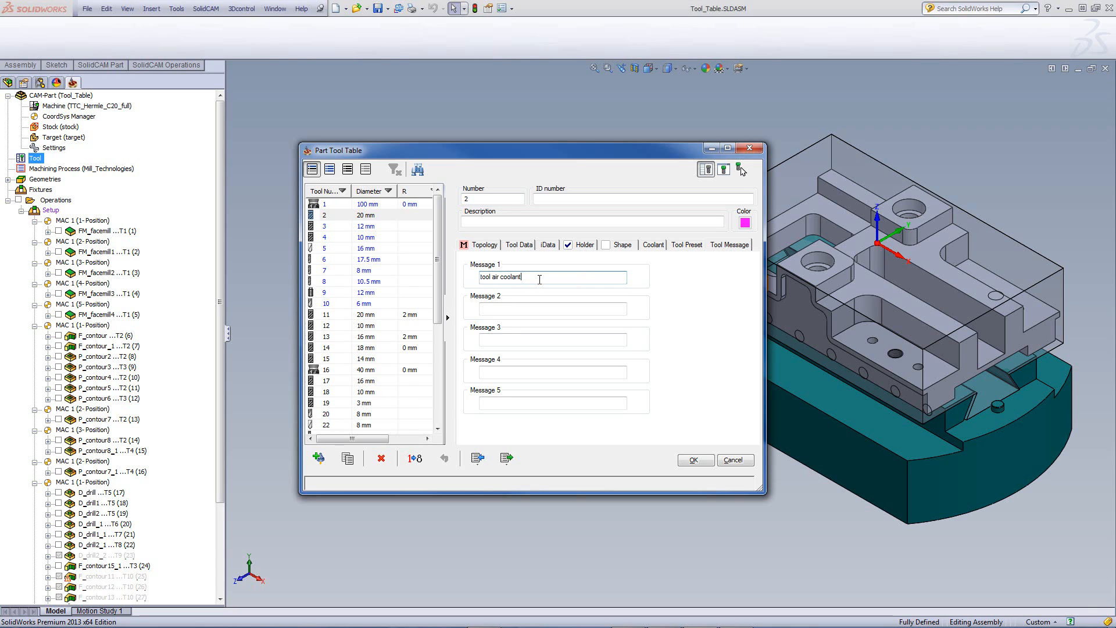
{"action": "mouse_move", "coordinate": [528, 289]}
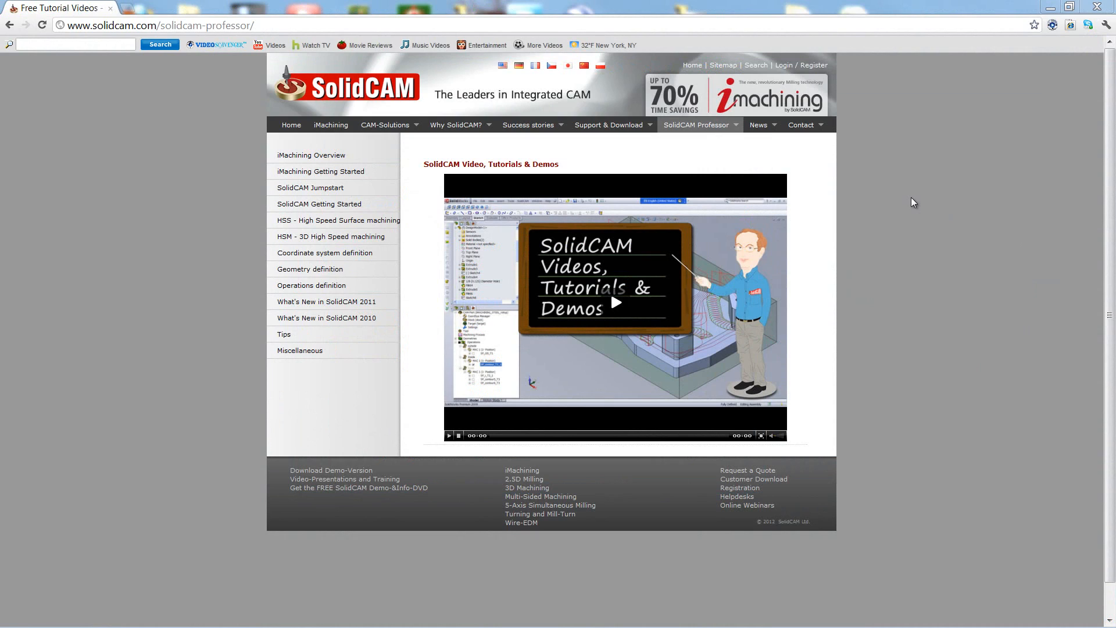
{"action": "mouse_move", "coordinate": [848, 166]}
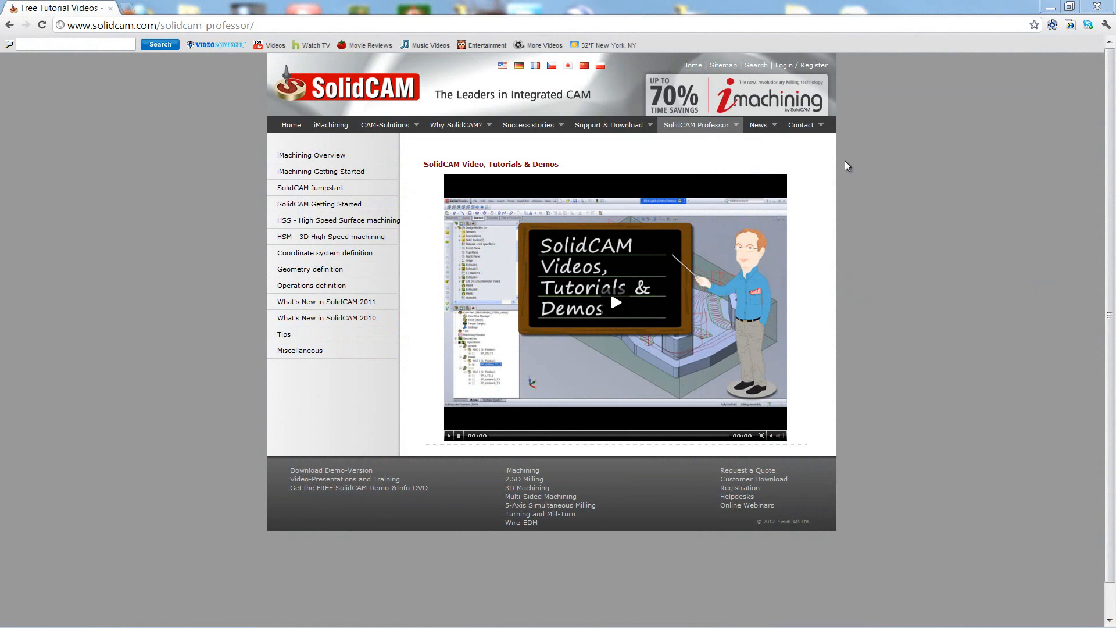
{"action": "left_click", "coordinate": [696, 124]}
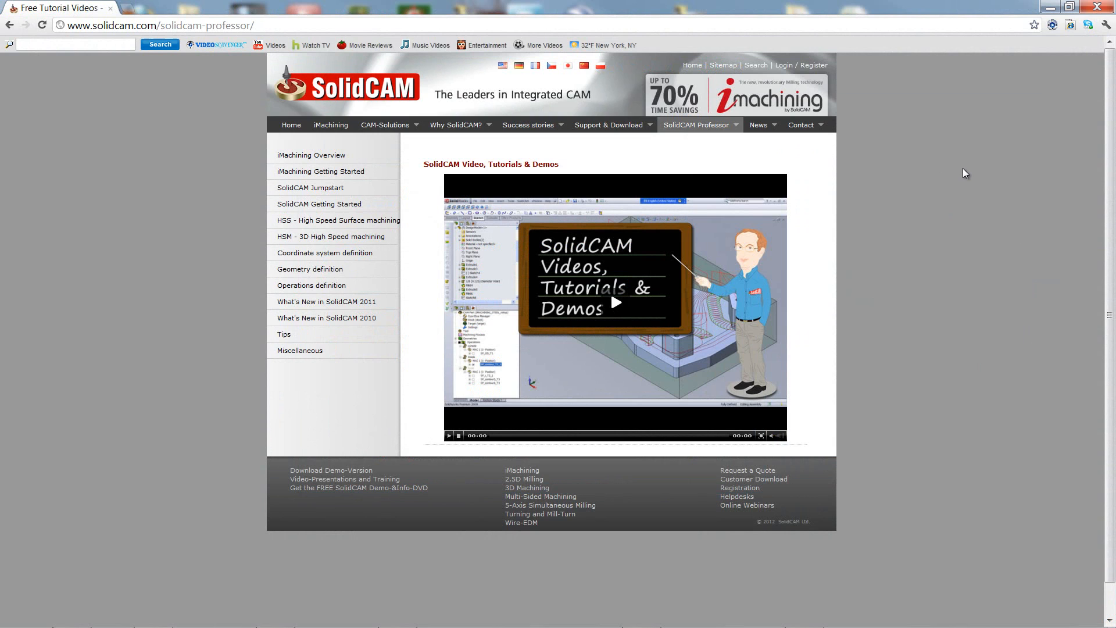
{"action": "mouse_move", "coordinate": [1068, 178]}
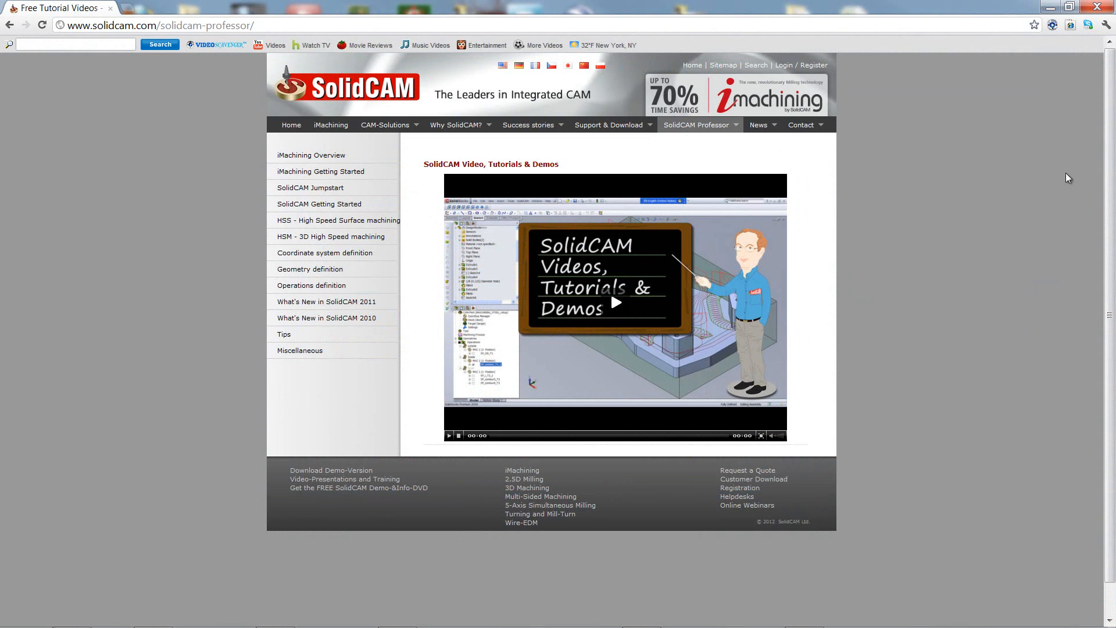